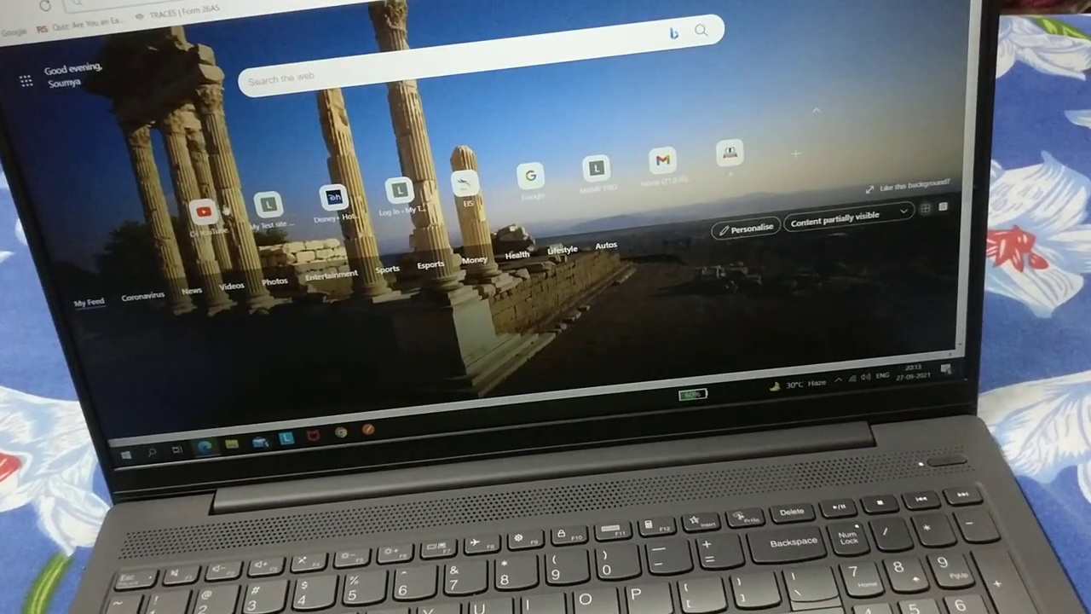
- Open YouTube from the Edge new tab page's quick link tile
click(208, 205)
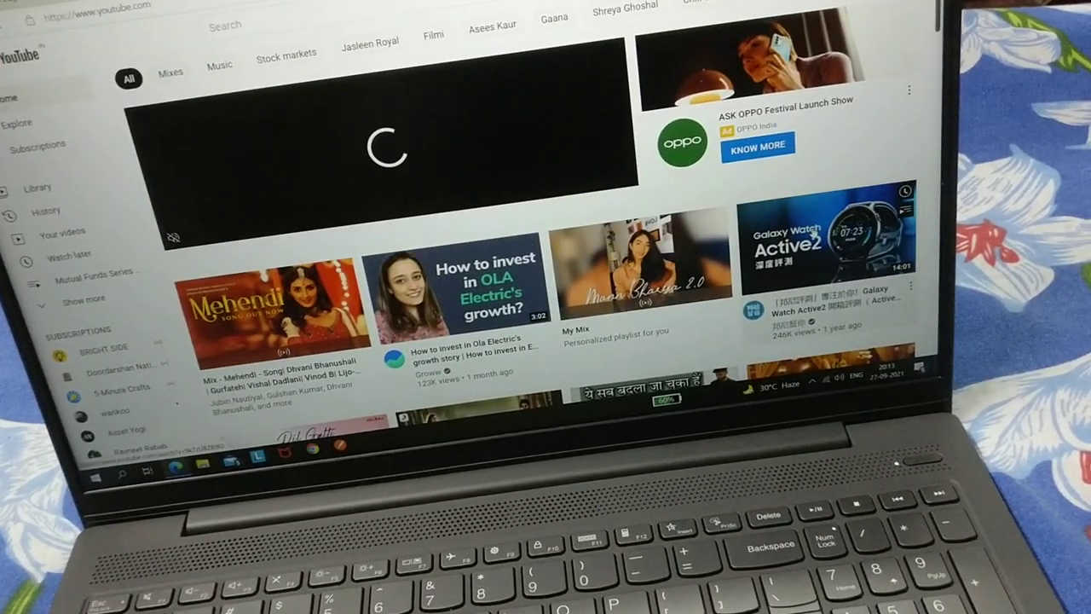
- Watch the Galaxy Watch Active2 video, then switch to the iPhone 13 Pro Teardown
click(810, 234)
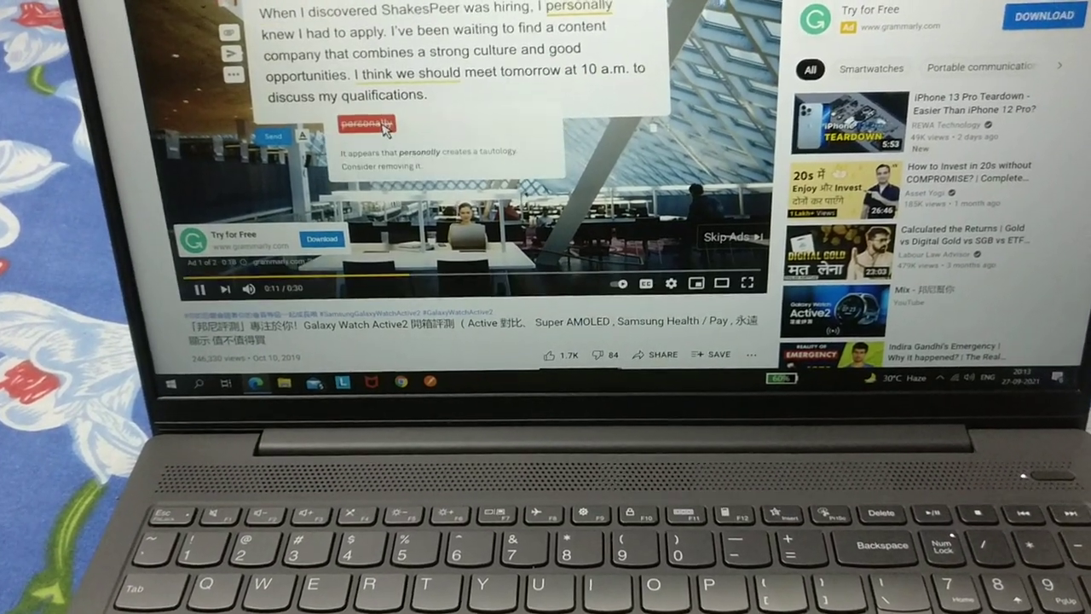
click(365, 123)
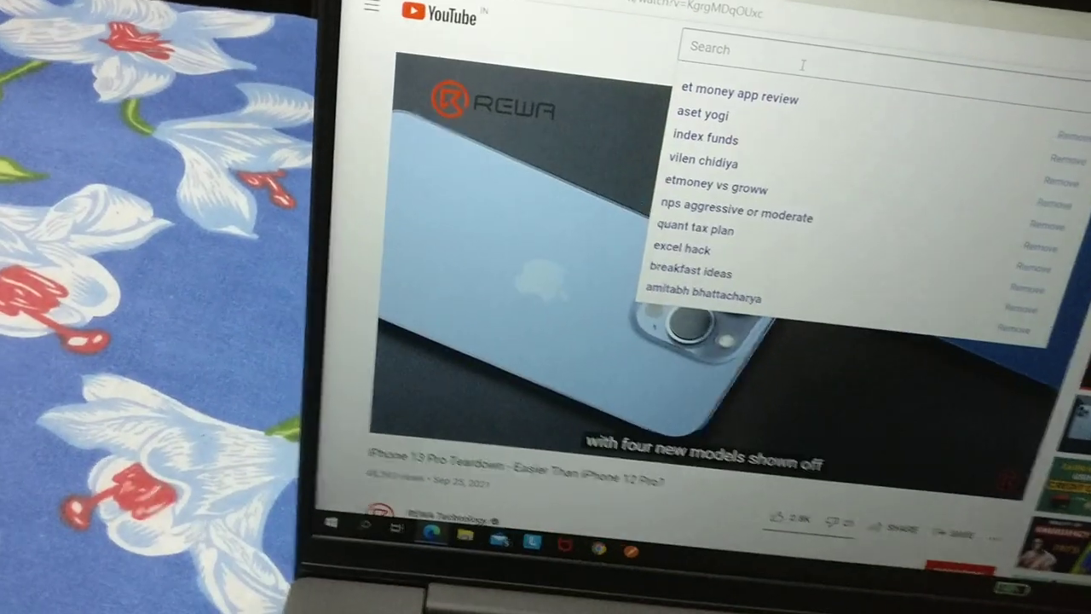
- Search YouTube for 'no copyright music'
text(r)
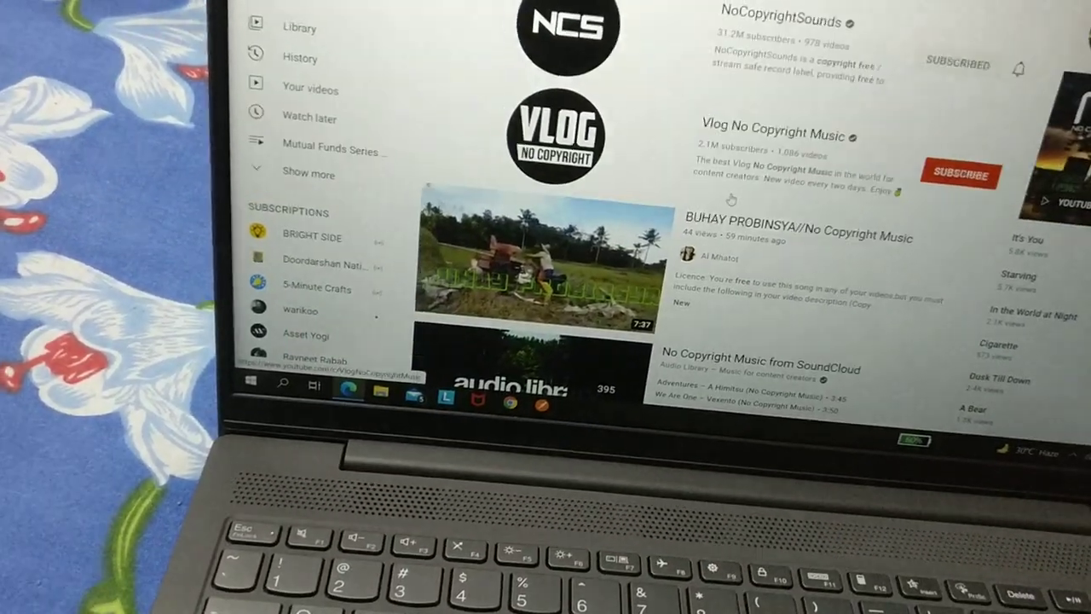
click(520, 255)
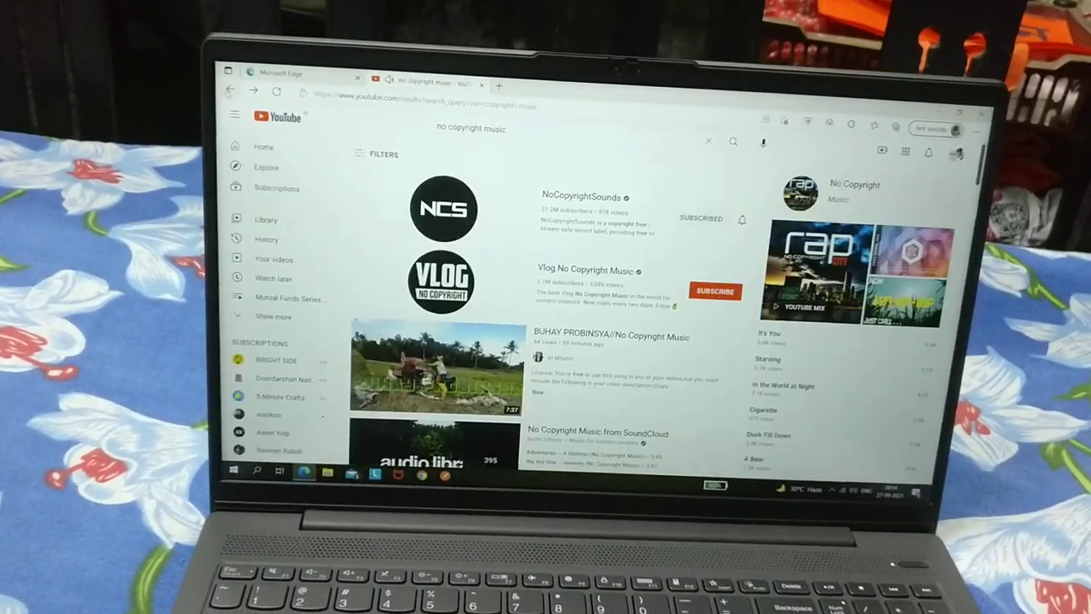
- Scroll the results and play 'Warriyo - Mortals (feat. Laura Brehm) [NCS Release]'
scroll(down, 3)
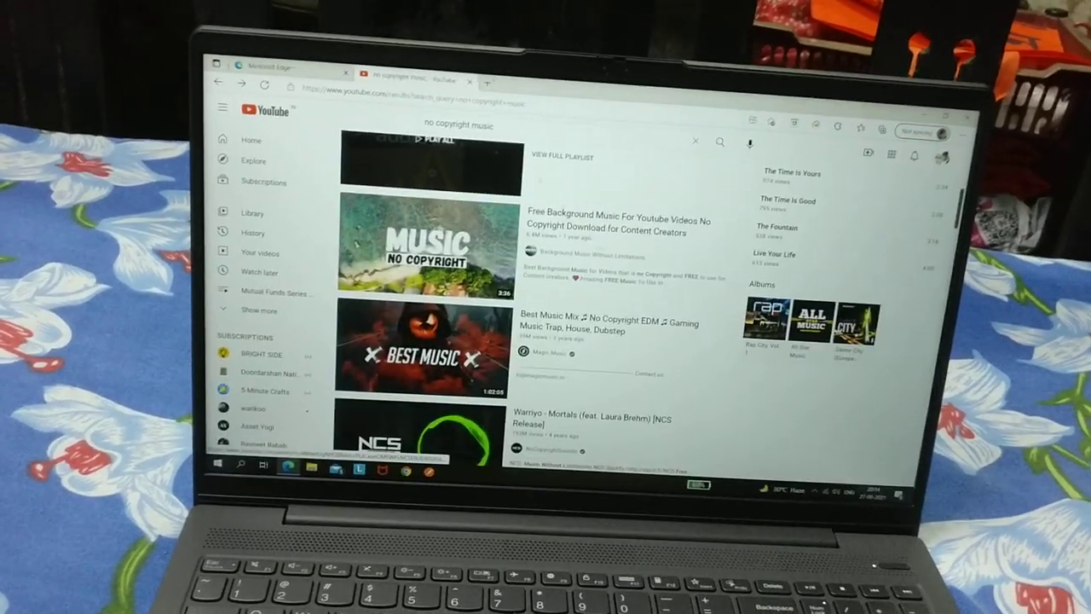
scroll(down, 3)
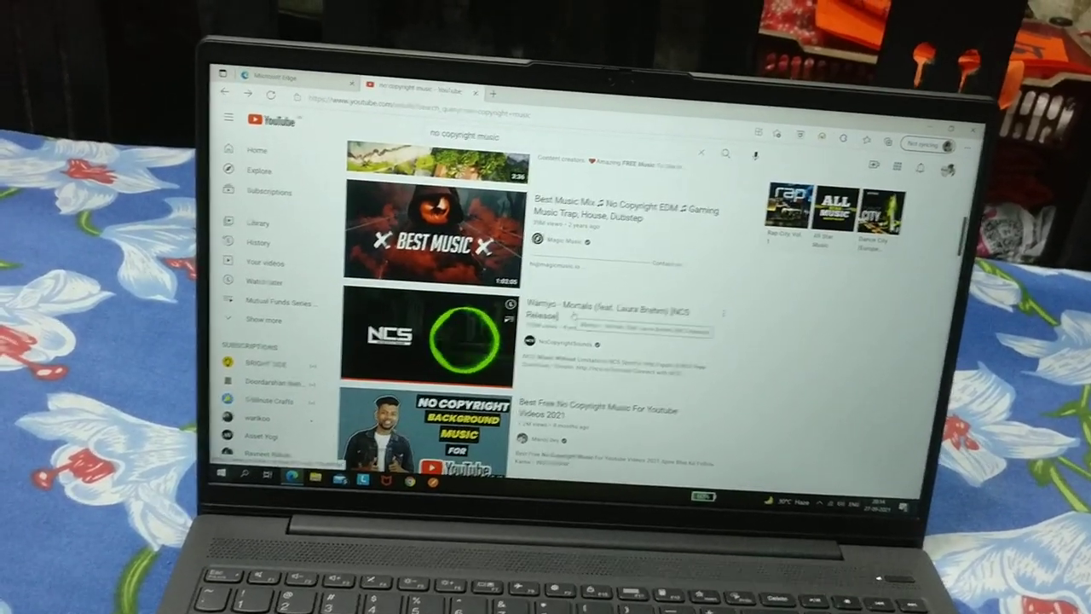
click(431, 337)
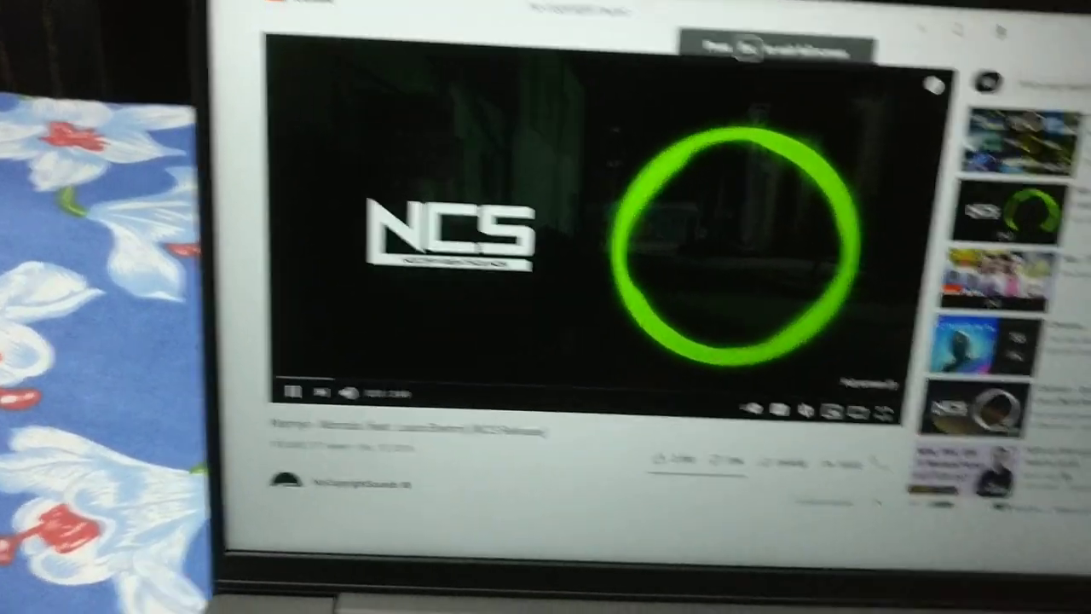